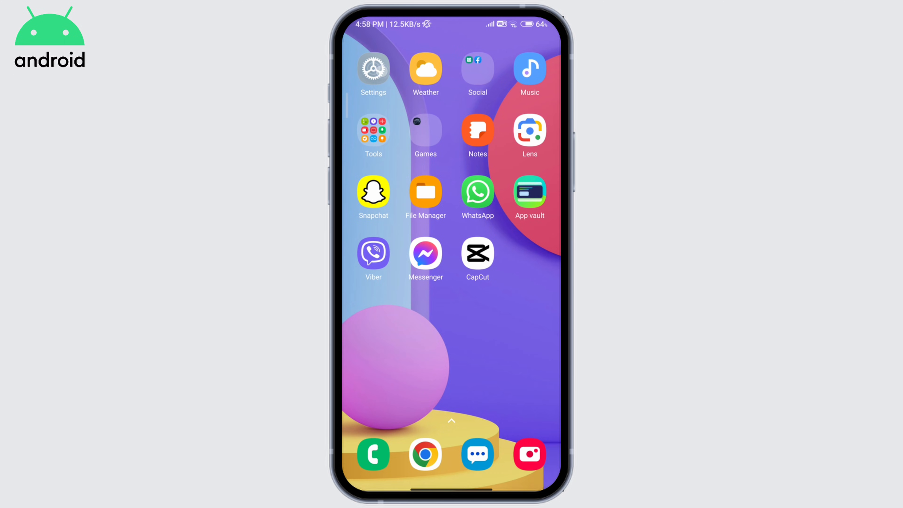
- View About phone showing MIUI 13 on Android 12, then return to the main Settings list
click(373, 68)
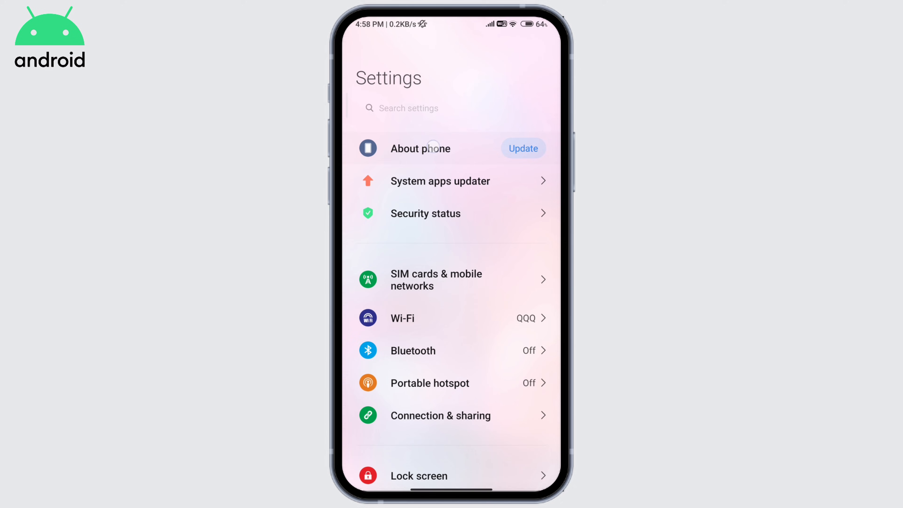
click(420, 148)
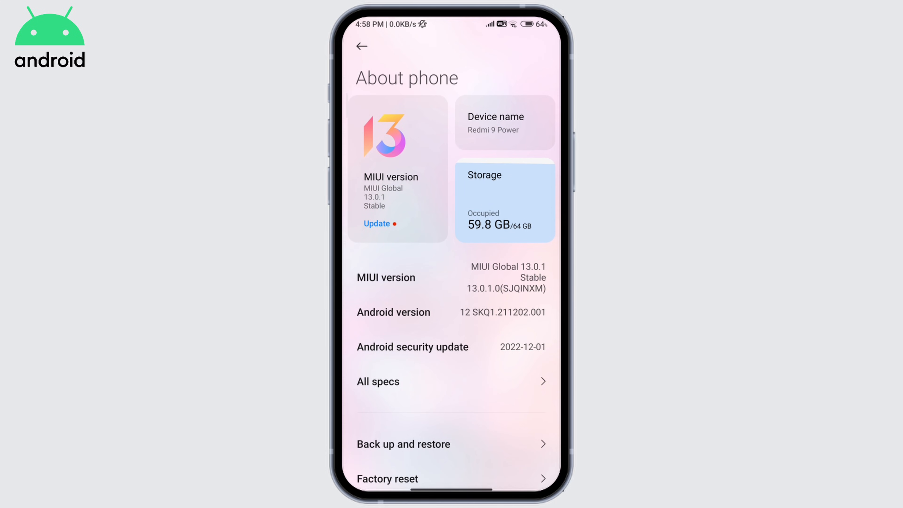
click(361, 46)
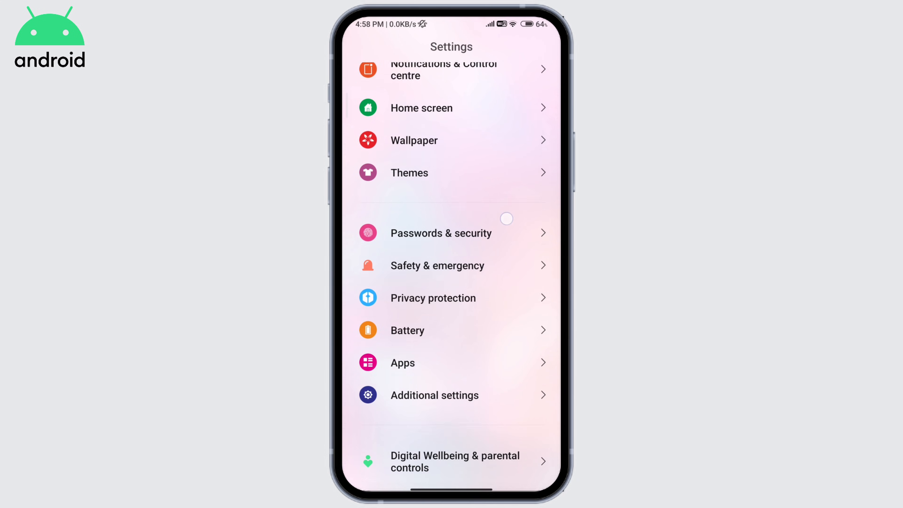
- Scroll down and enter Additional settings listing date, language, region and gesture options
scroll(down, 3)
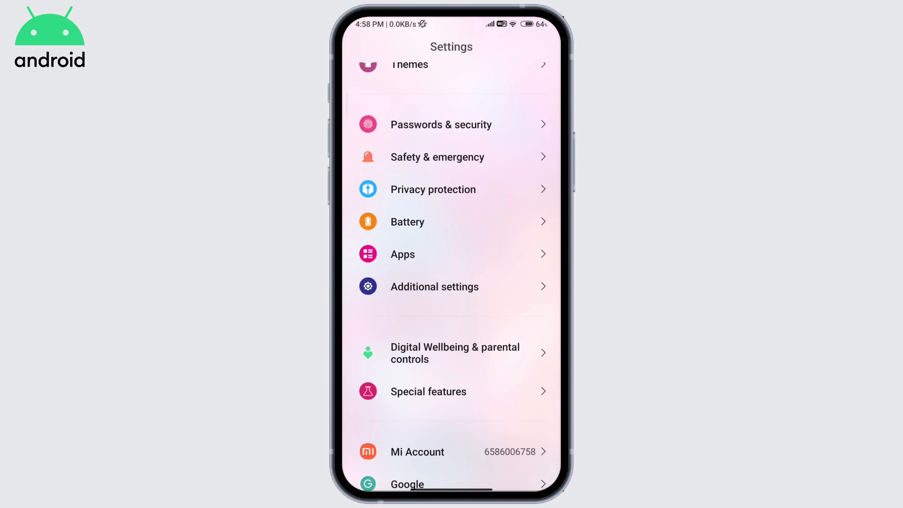
click(434, 286)
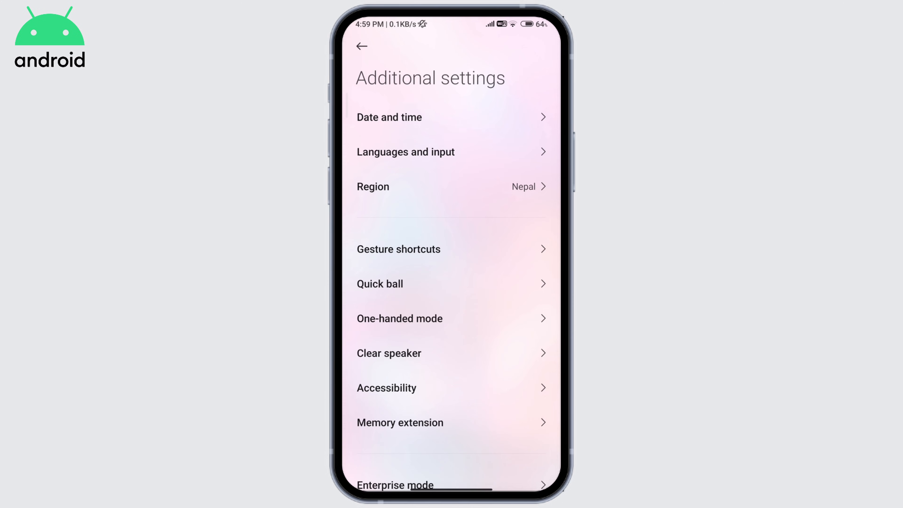